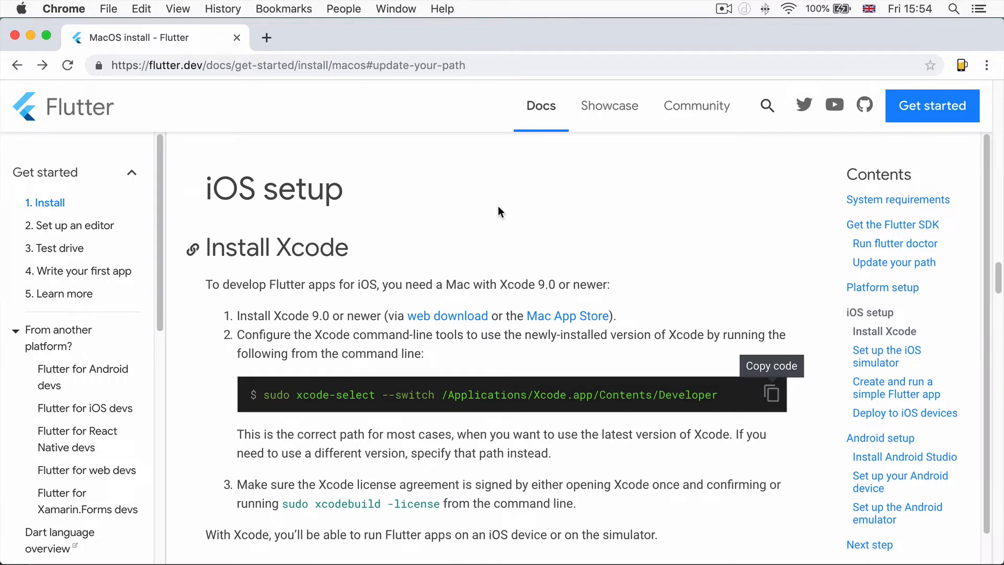
Launch the iOS Simulator and let the iPhone device boot to the Apple logo
left_click(954, 9)
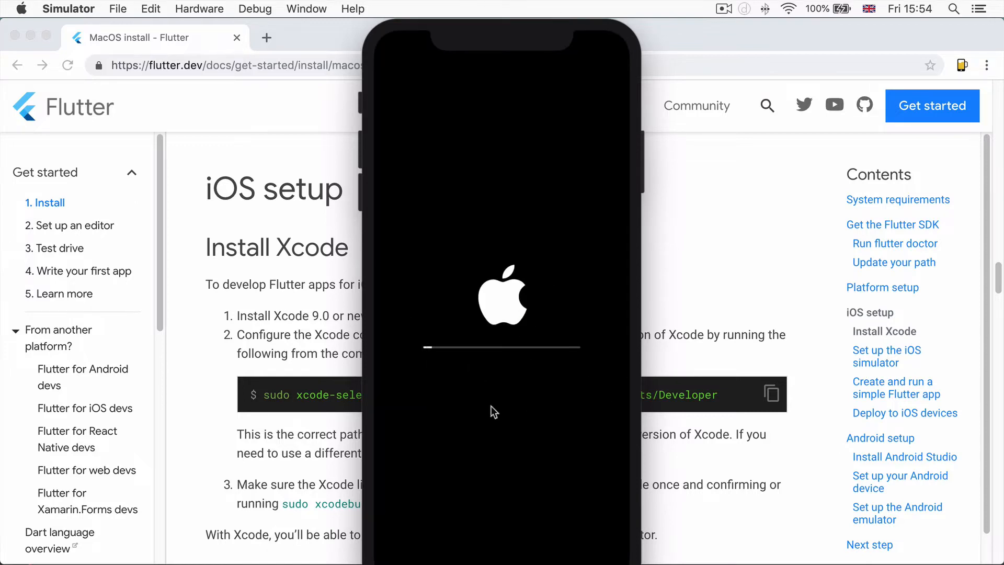
mouse_move(415, 357)
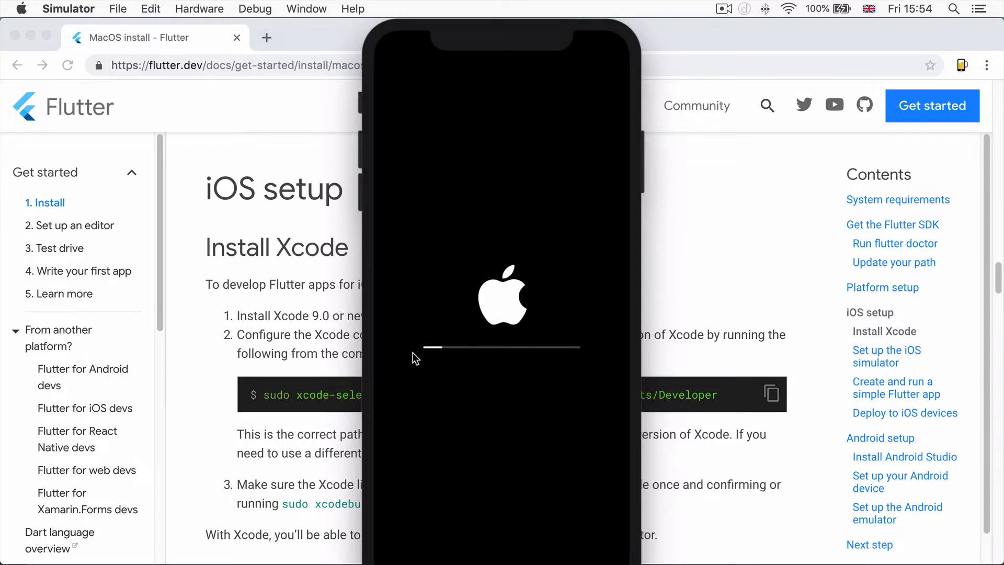
mouse_move(636, 316)
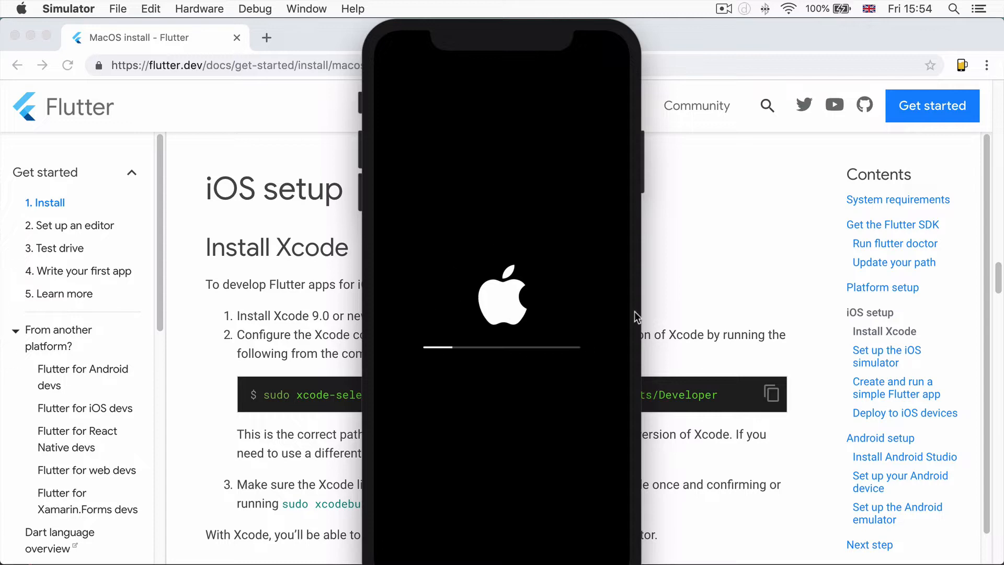
mouse_move(413, 333)
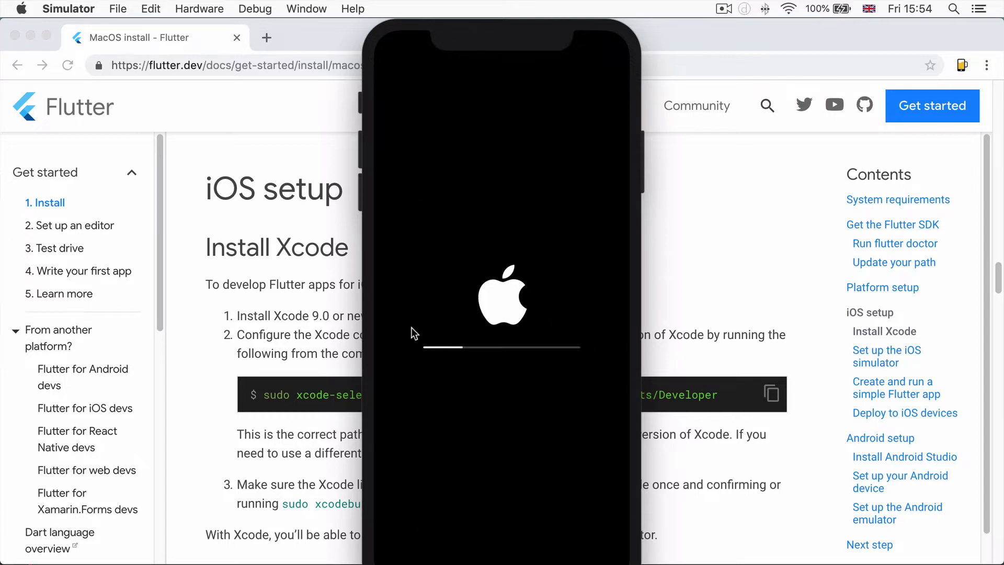
mouse_move(417, 177)
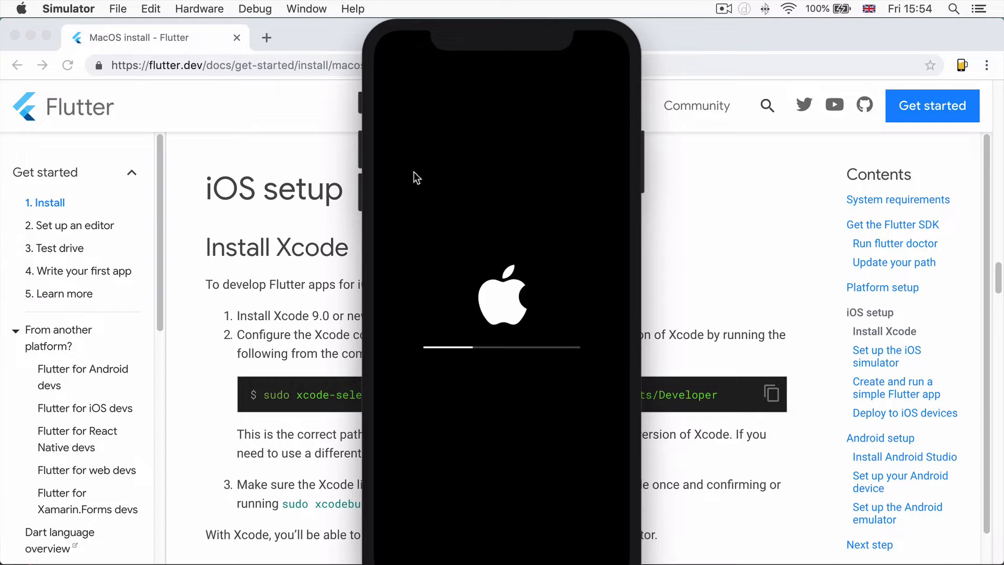
mouse_move(732, 192)
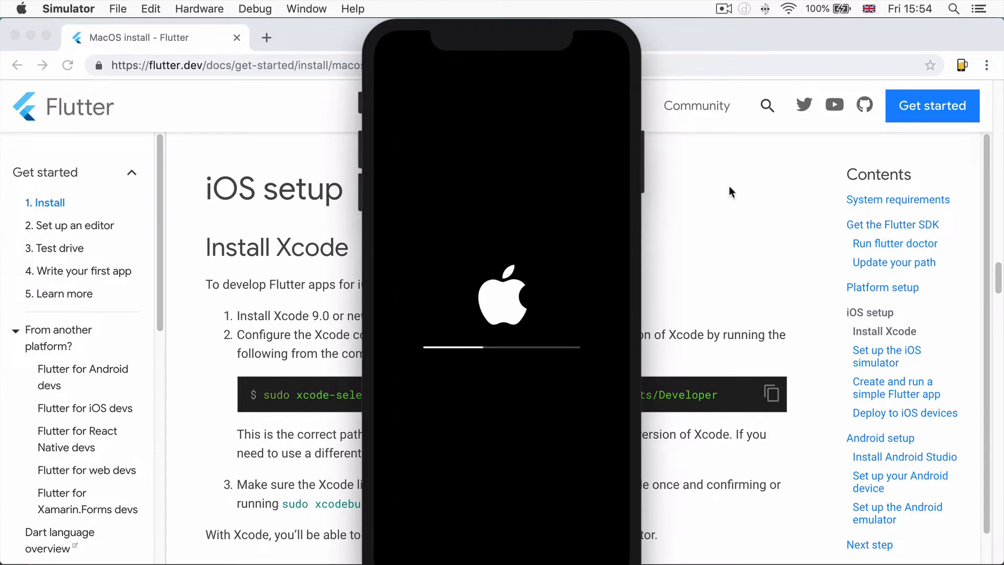
mouse_move(402, 248)
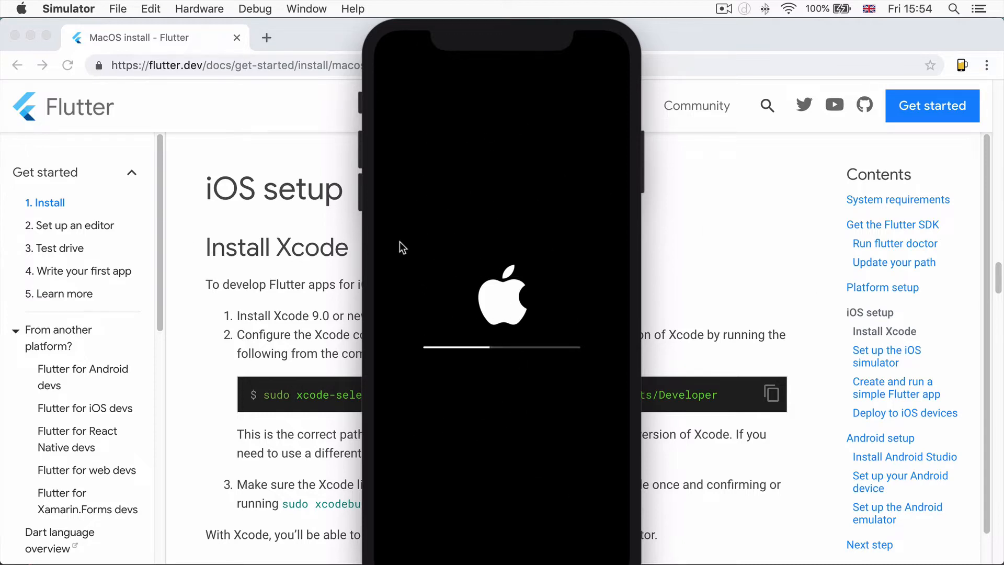
mouse_move(506, 334)
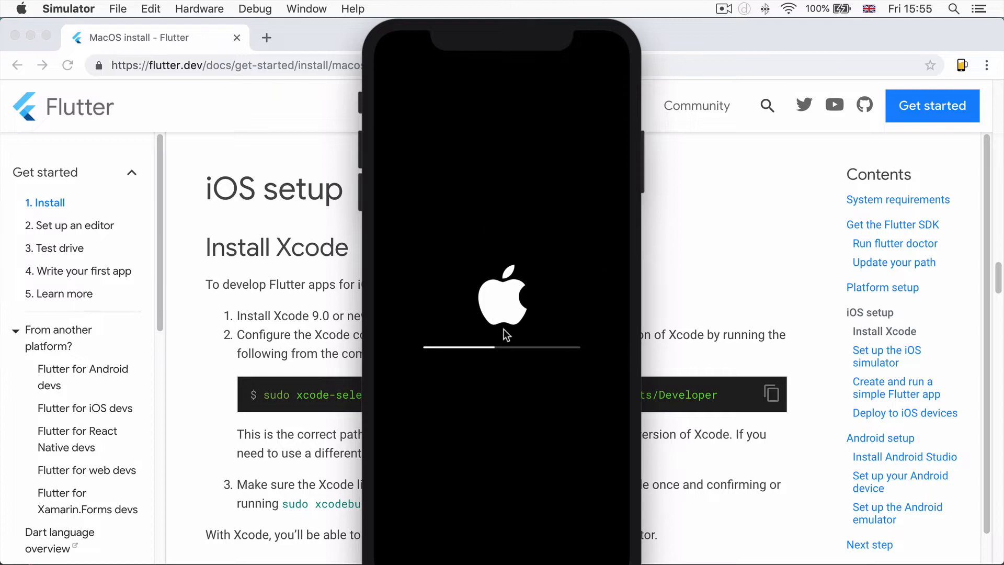
mouse_move(547, 31)
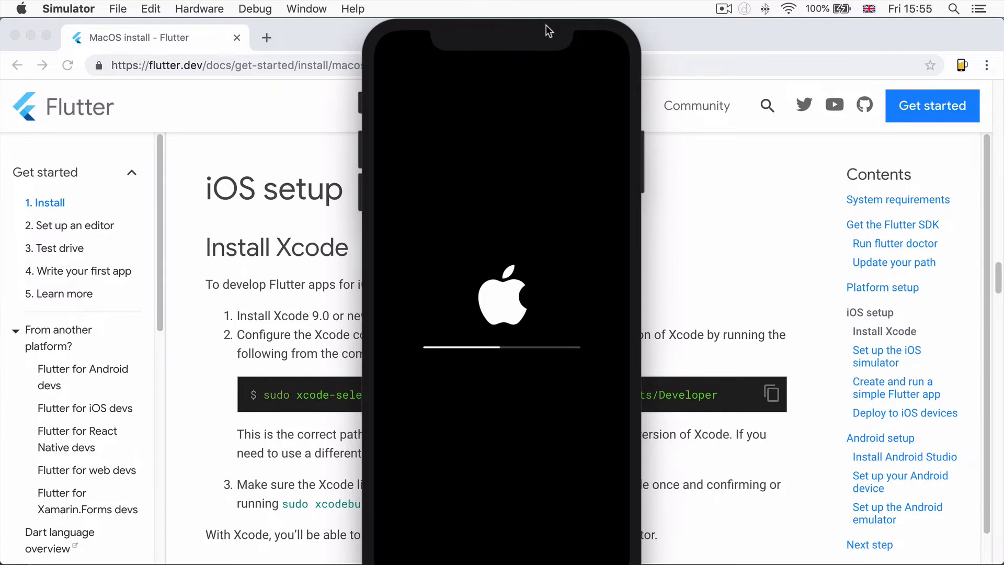
mouse_move(635, 31)
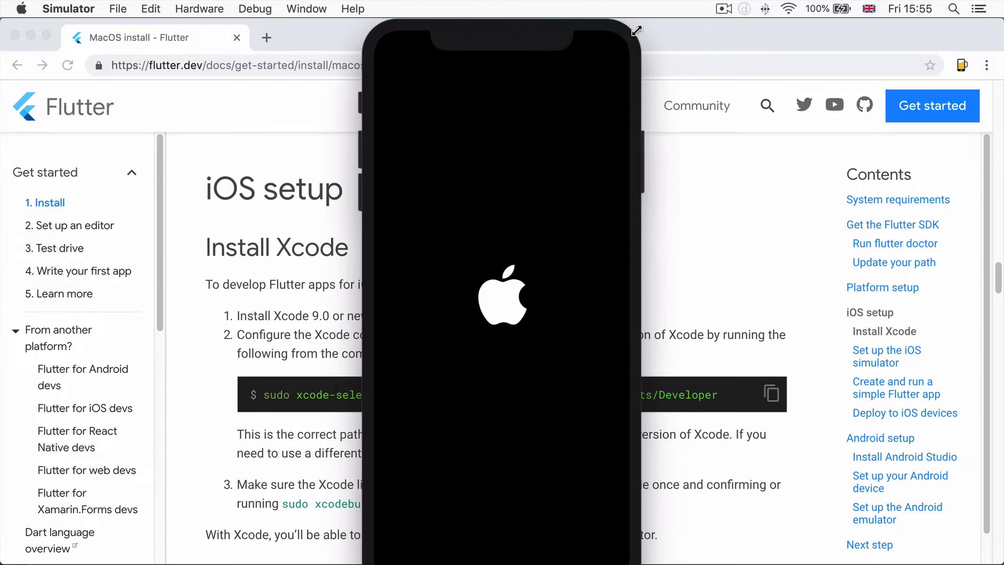
mouse_move(625, 81)
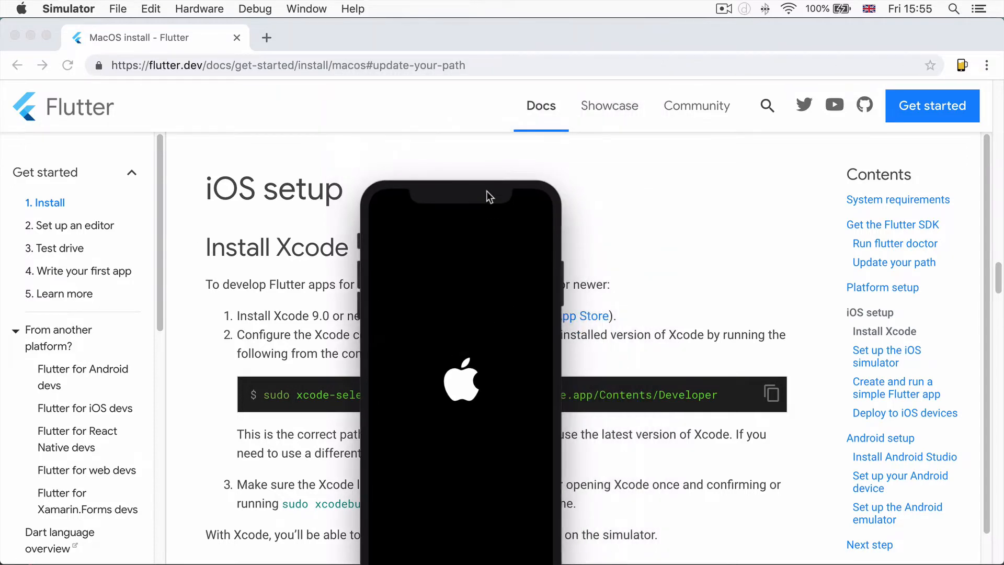
mouse_move(631, 508)
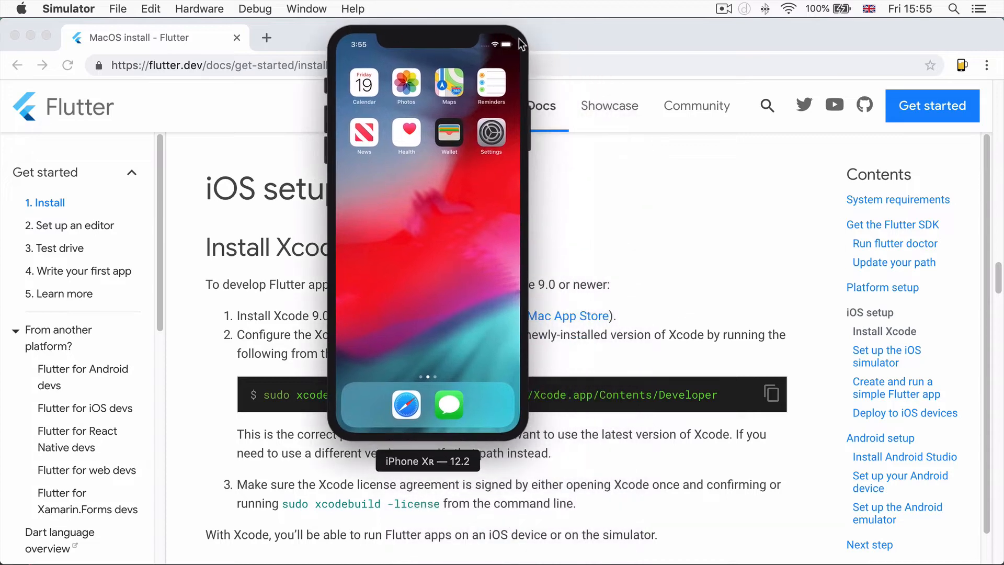
mouse_move(477, 485)
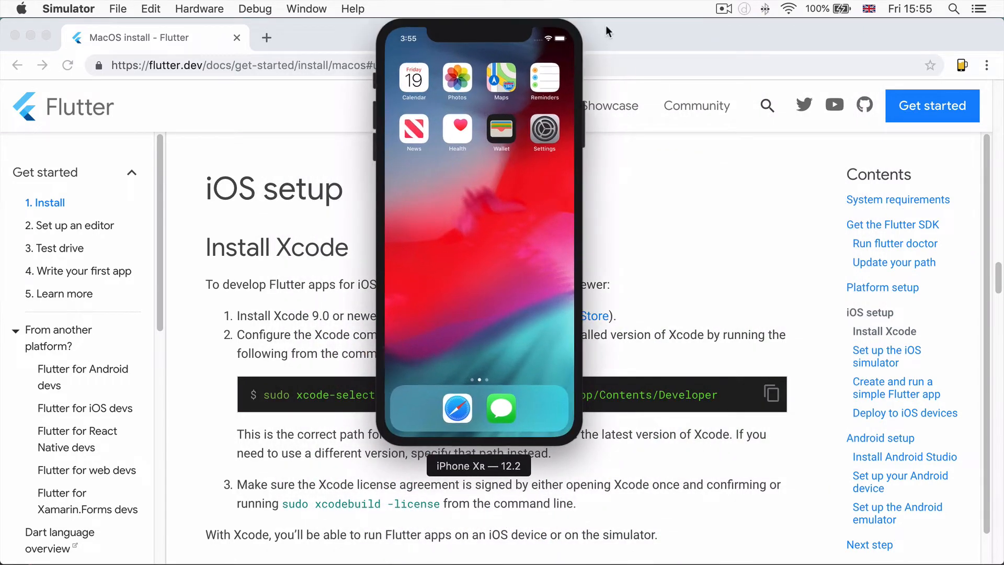
mouse_move(576, 129)
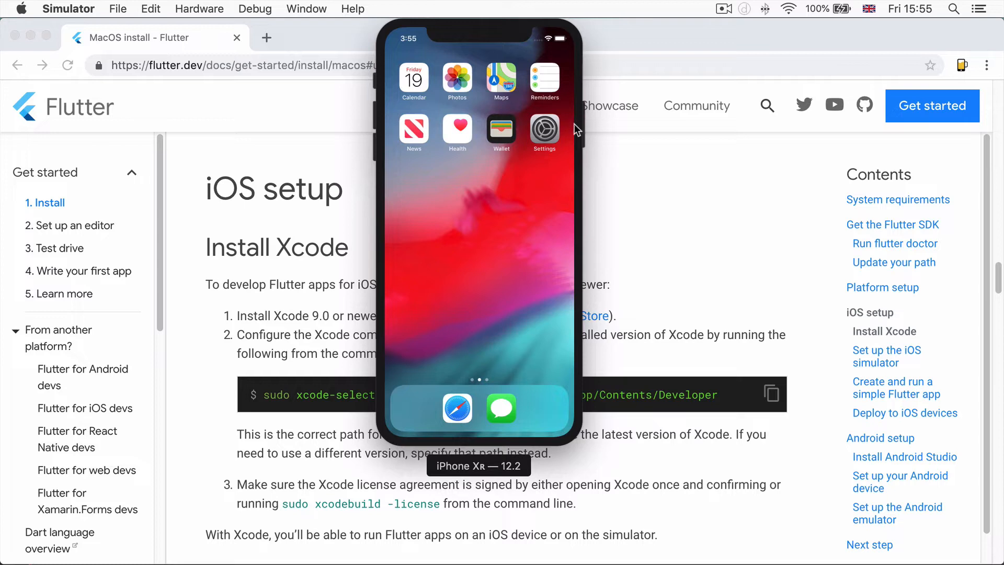
mouse_move(250, 98)
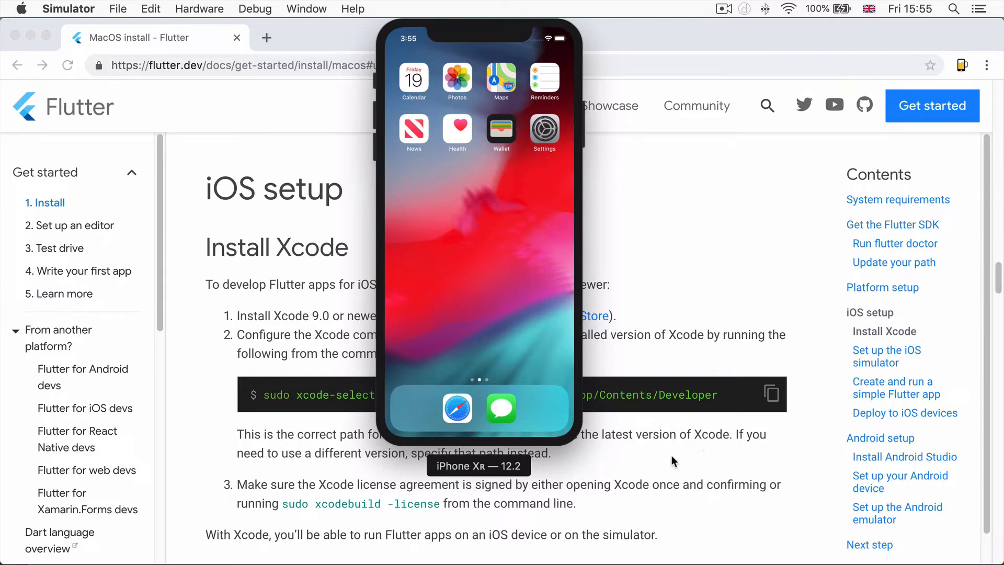
mouse_move(670, 453)
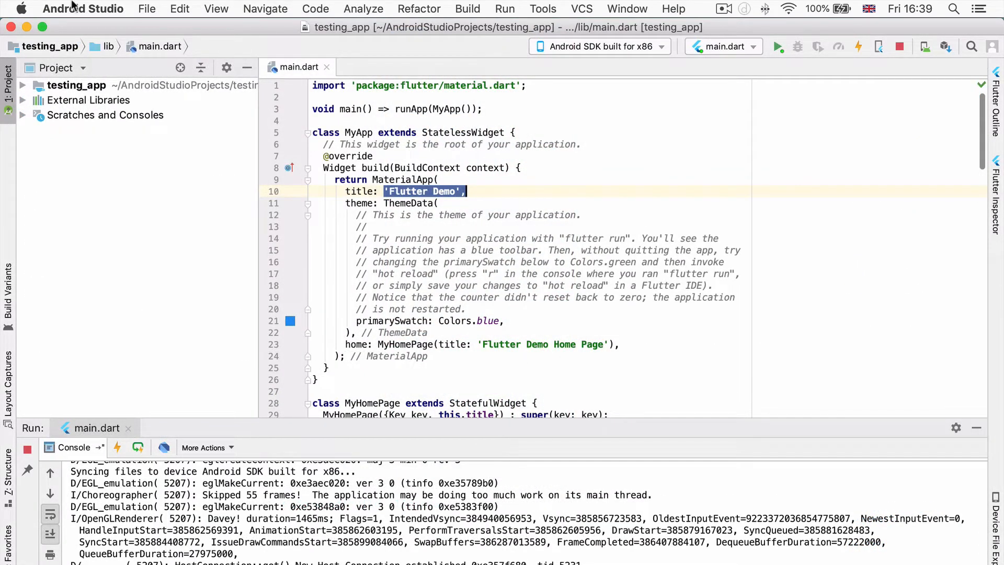
mouse_move(38, 70)
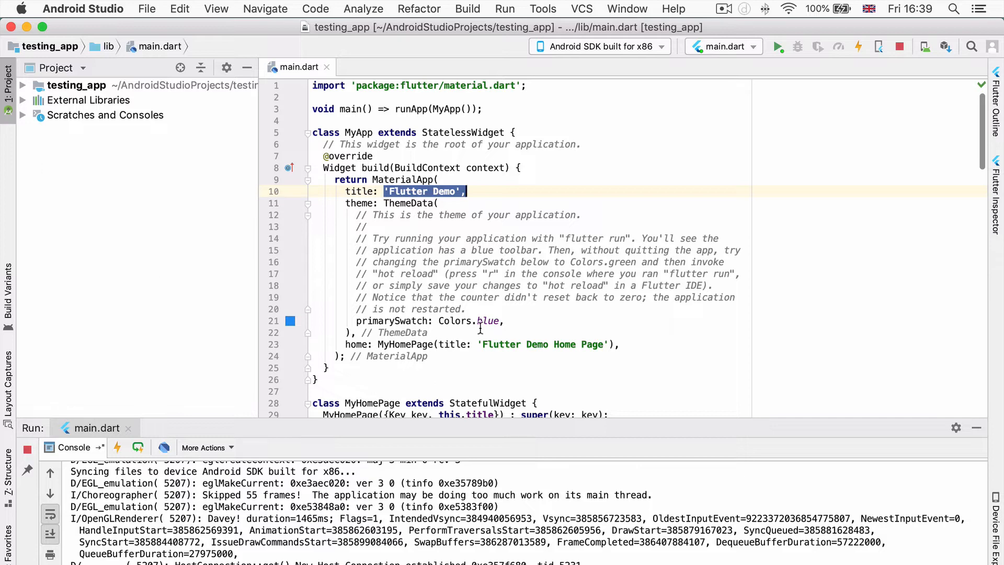
left_click(147, 8)
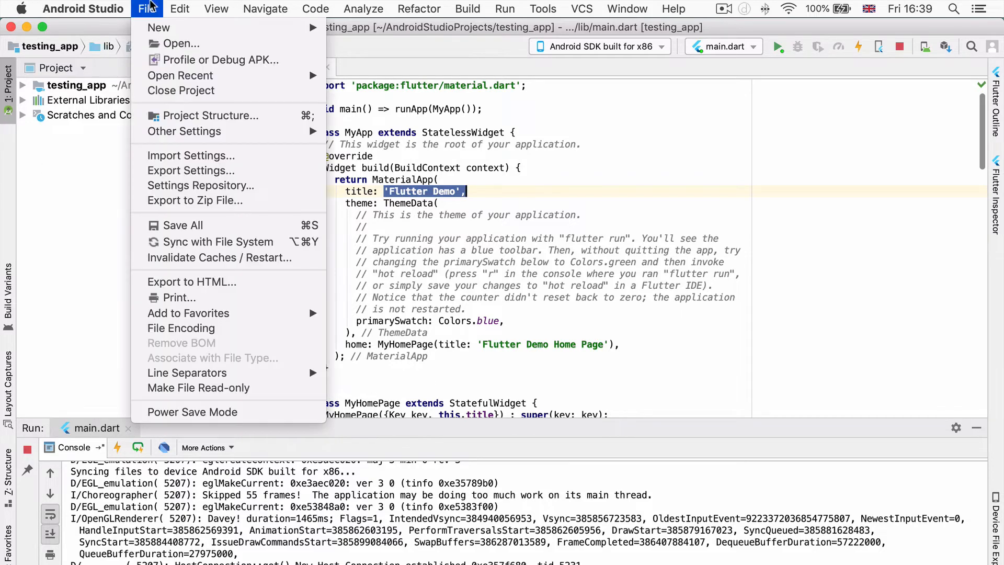
mouse_move(180, 74)
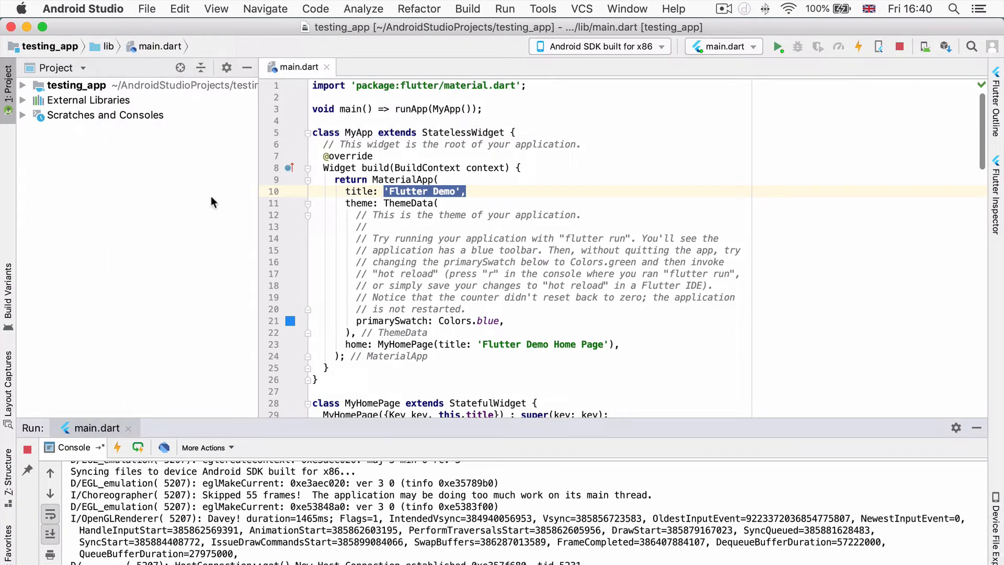
mouse_move(179, 175)
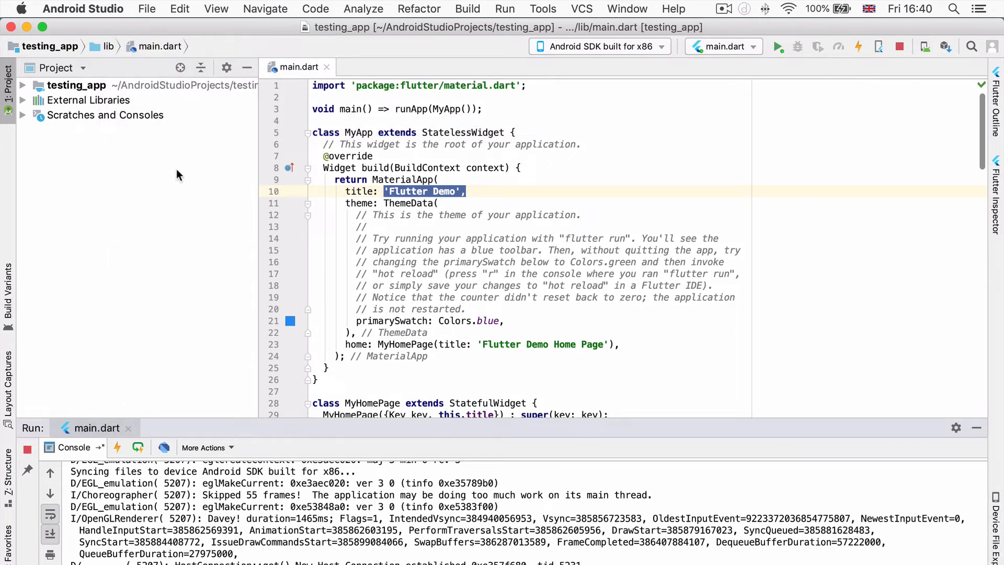
mouse_move(220, 194)
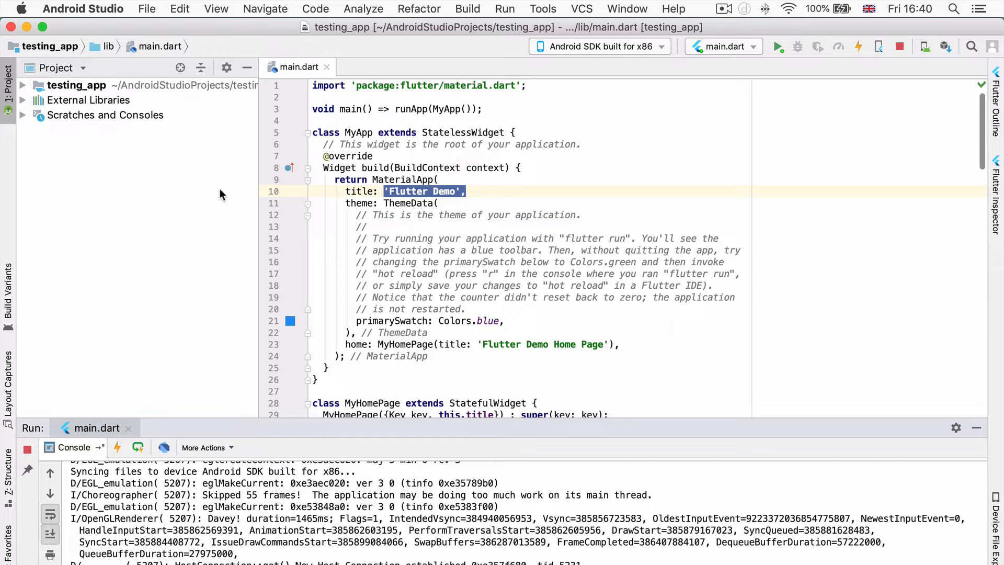
mouse_move(620, 46)
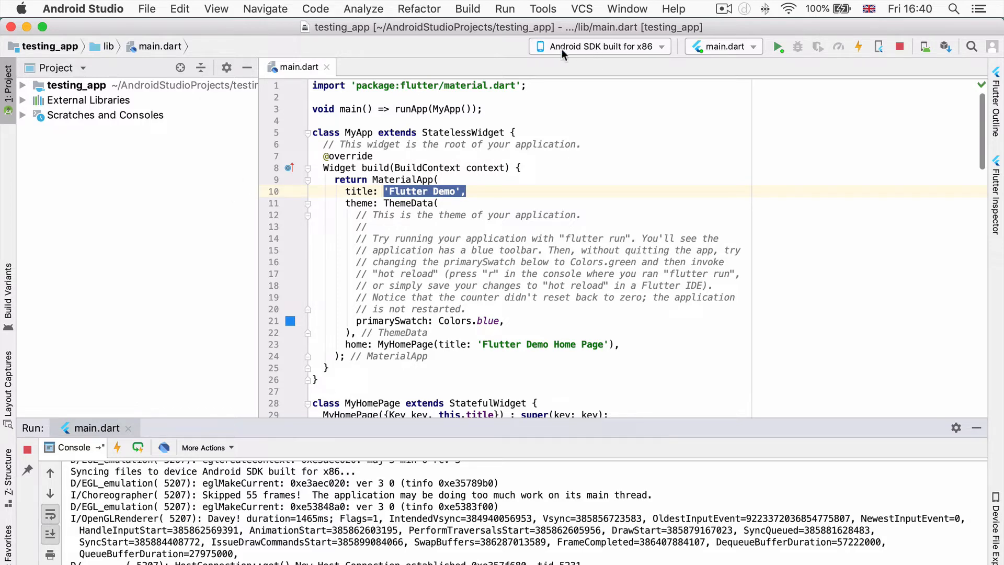
mouse_move(544, 50)
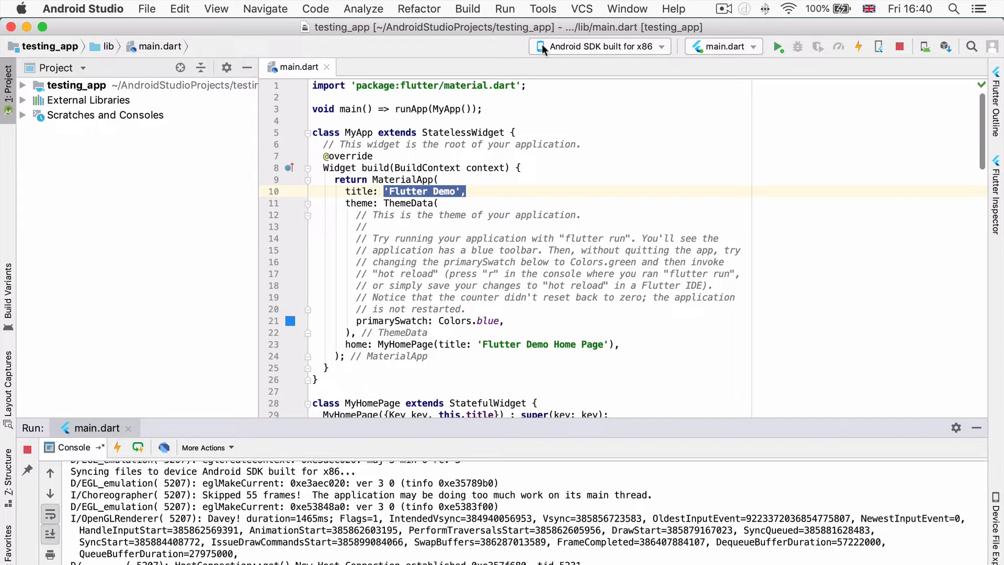
Select iPhone XR as the run target for main.dart
left_click(599, 46)
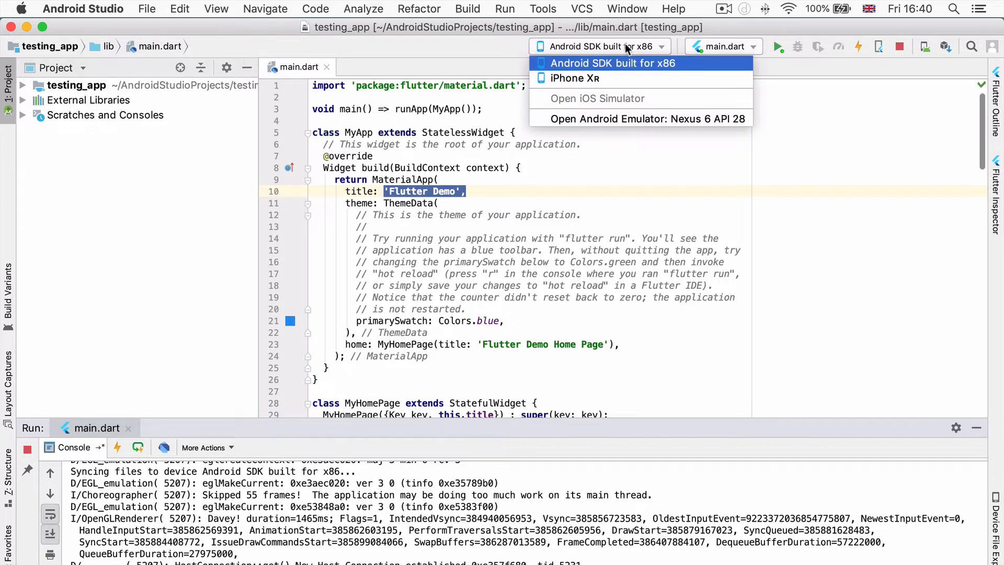
mouse_move(606, 78)
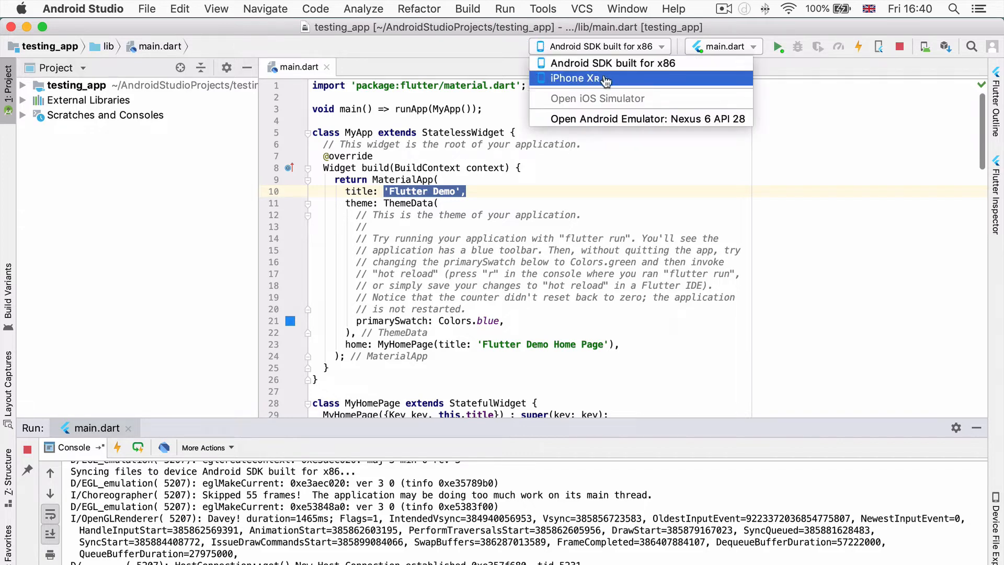
mouse_move(615, 78)
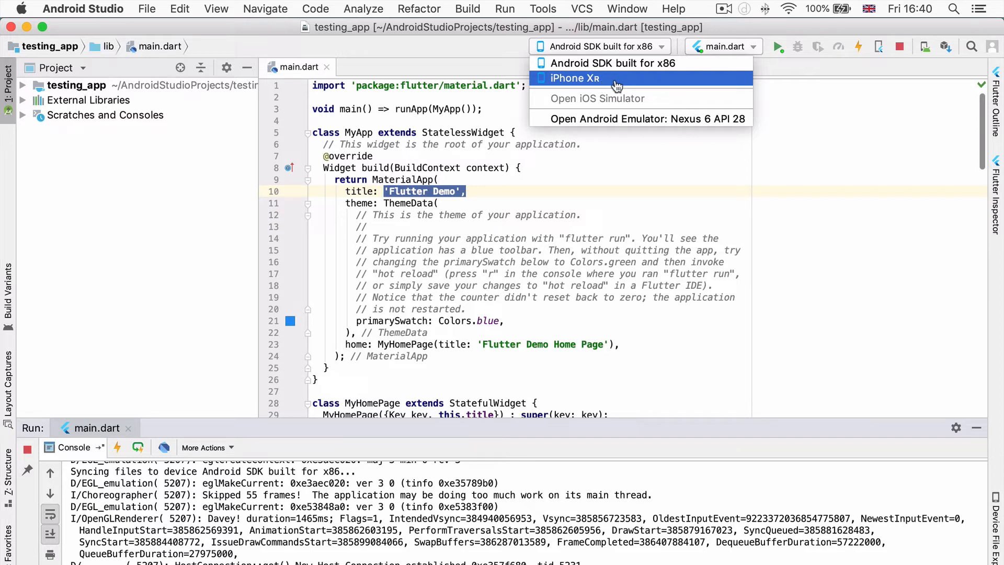
left_click(574, 77)
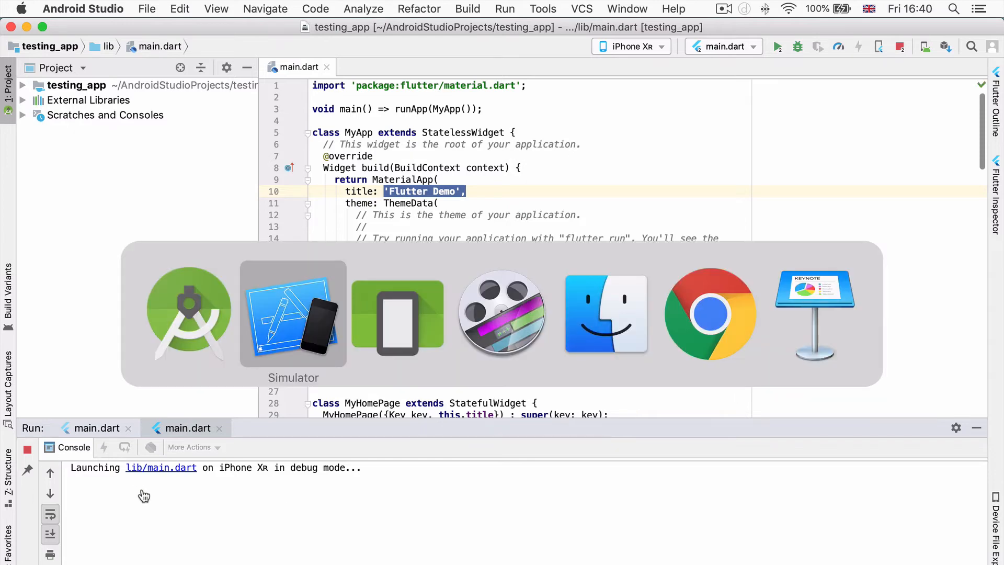
Switch to the iPhone XR simulator while the Xcode build runs
left_click(293, 313)
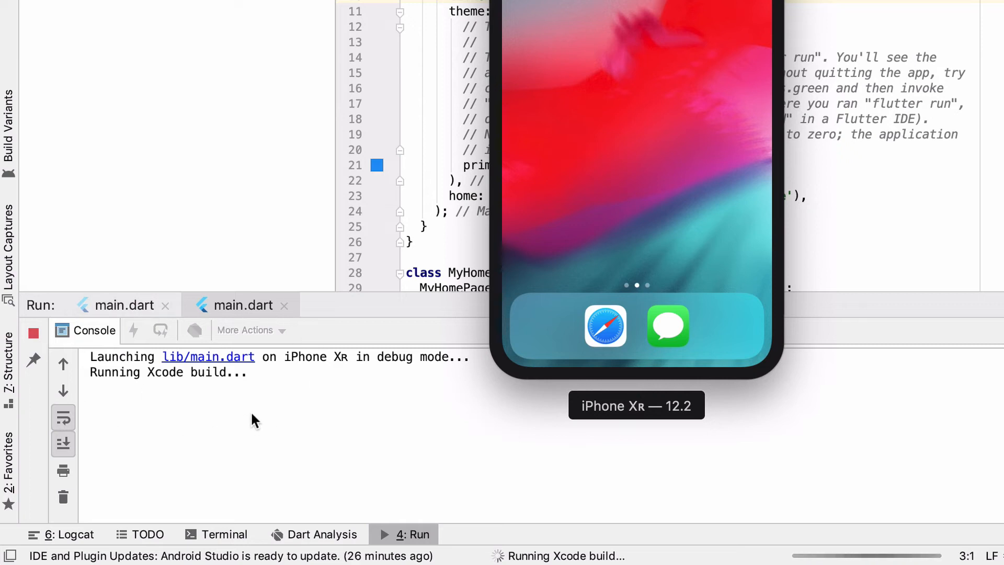
mouse_move(249, 403)
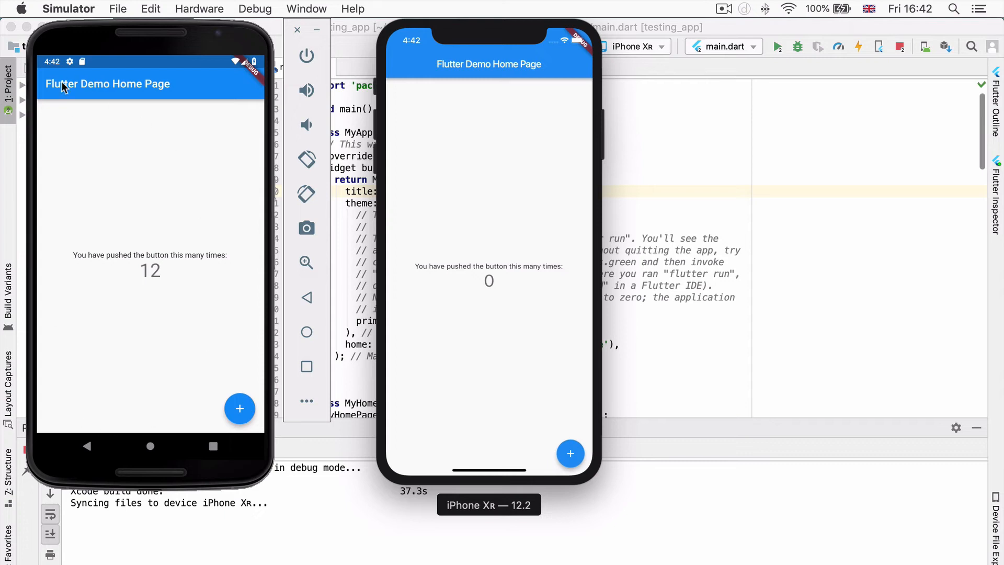
mouse_move(615, 456)
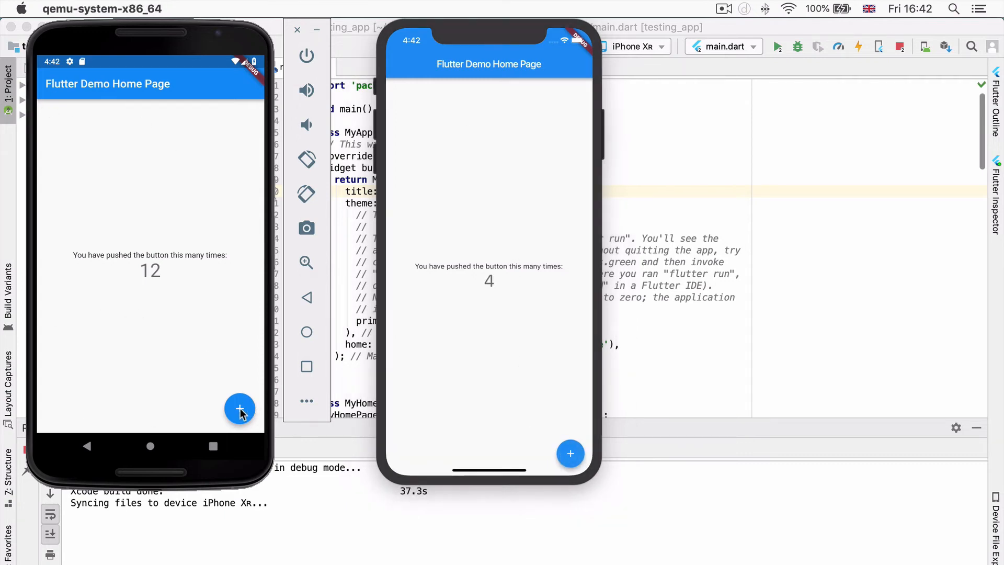
Tap the floating + button in the iPhone XR demo app
left_click(239, 409)
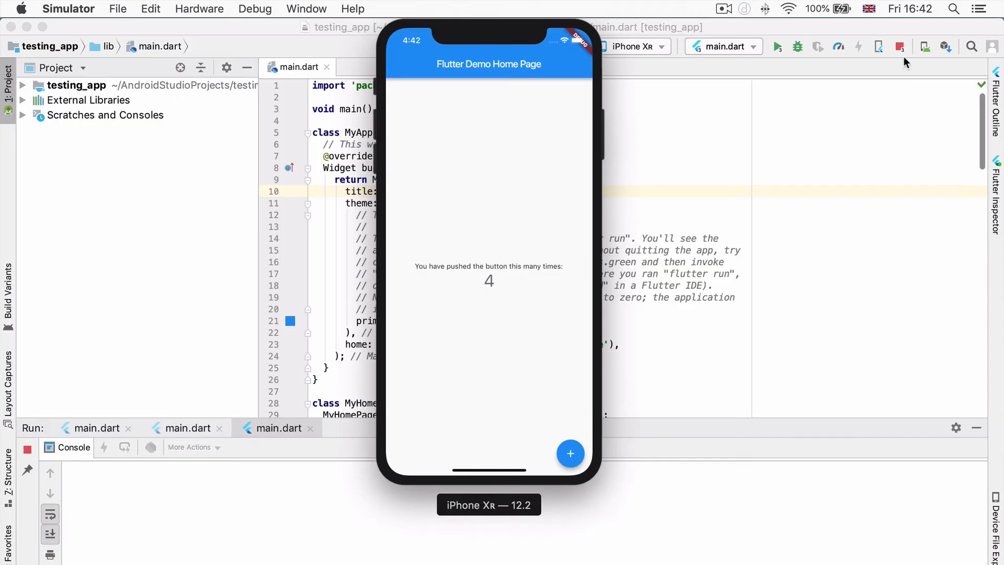
Open the toolbar Stop list showing the three running main.dart sessions
left_click(900, 46)
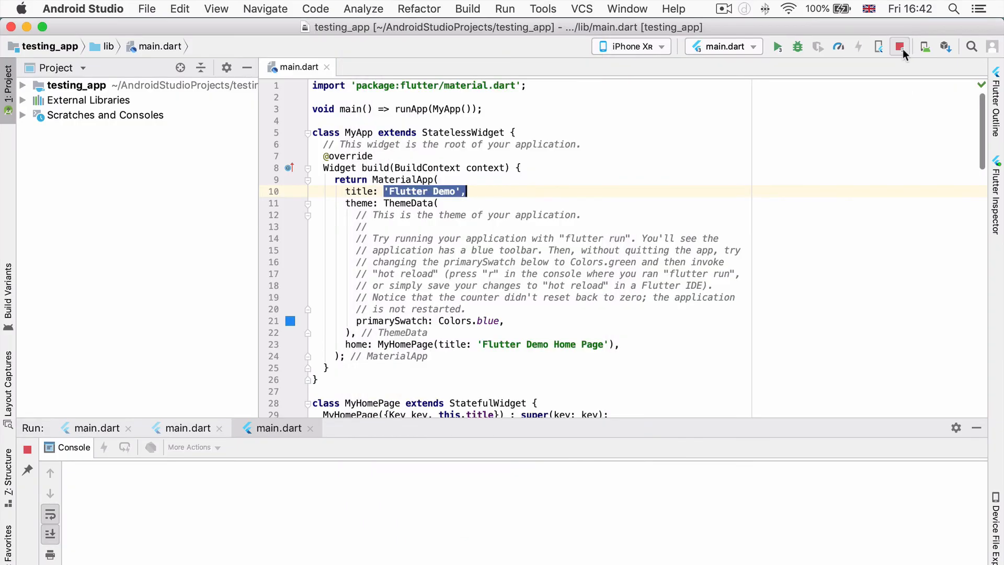
left_click(899, 46)
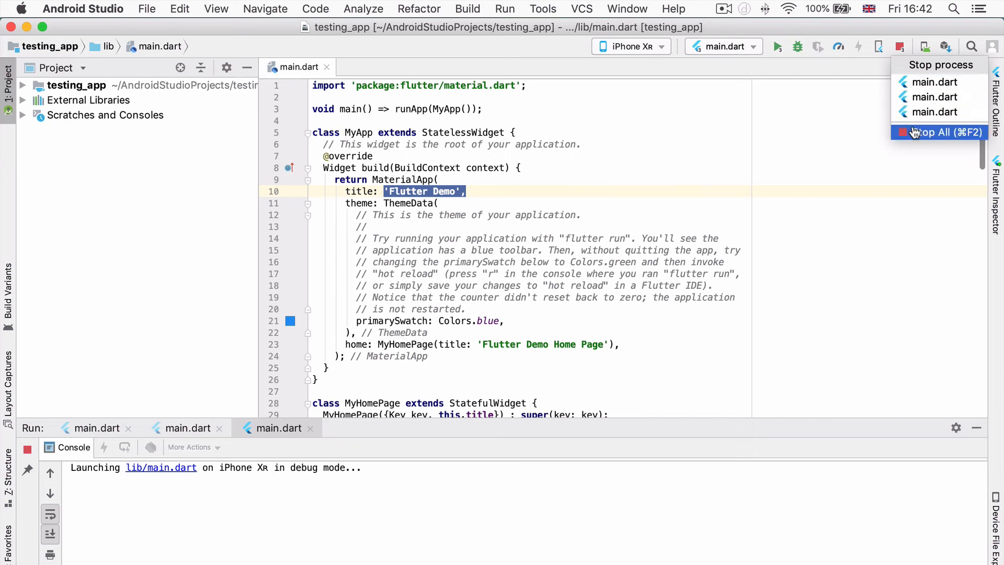
mouse_move(924, 138)
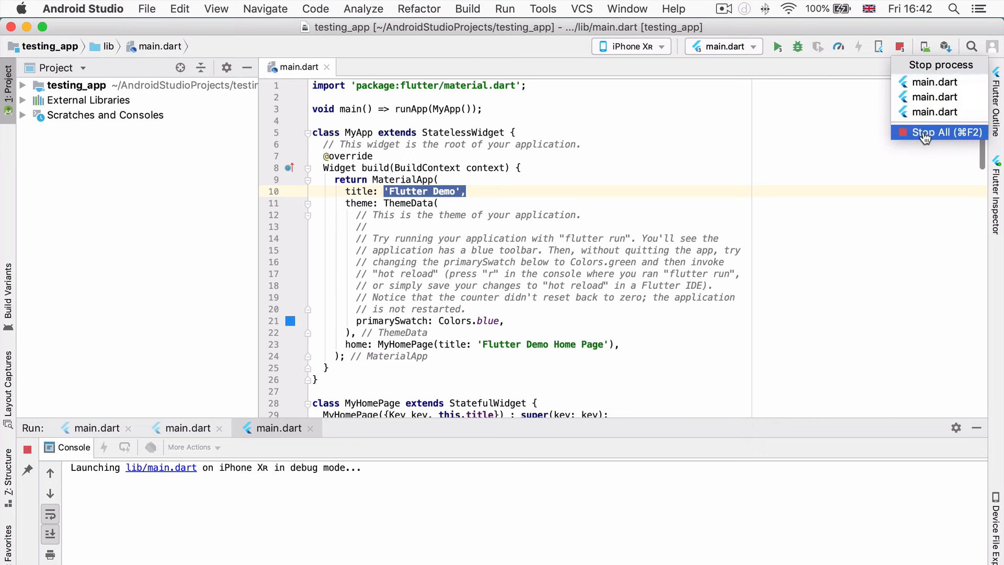